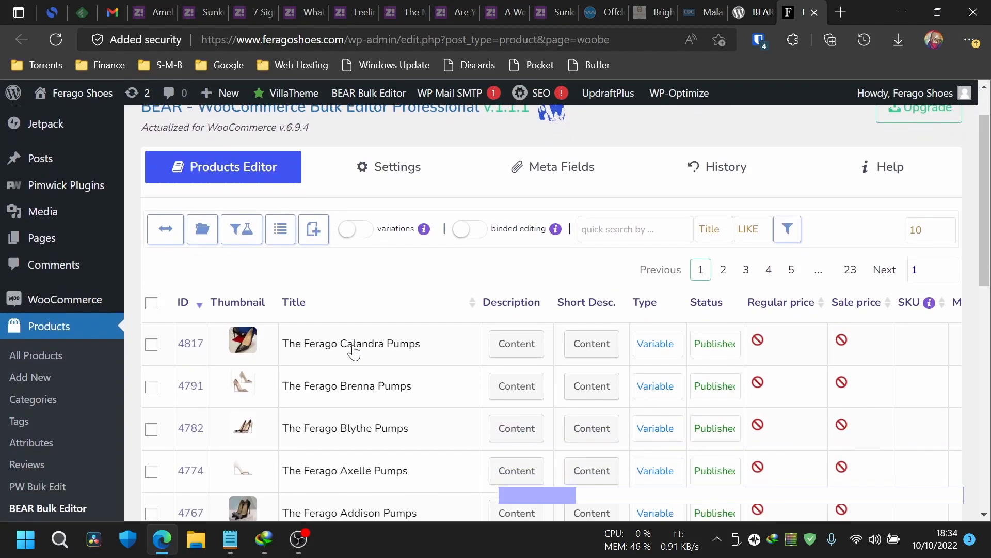
- Reach the BEAR Products Editor page in WordPress admin, glancing at its Settings before returning to the product list
{"action": "scroll", "scroll_direction": "down", "scroll_amount": 3}
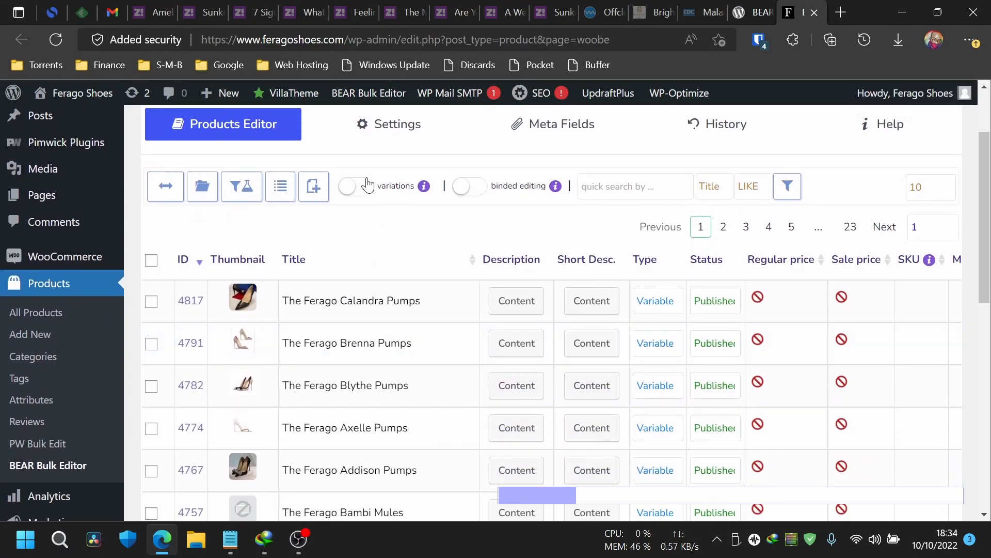
{"action": "left_click", "coordinate": [347, 185]}
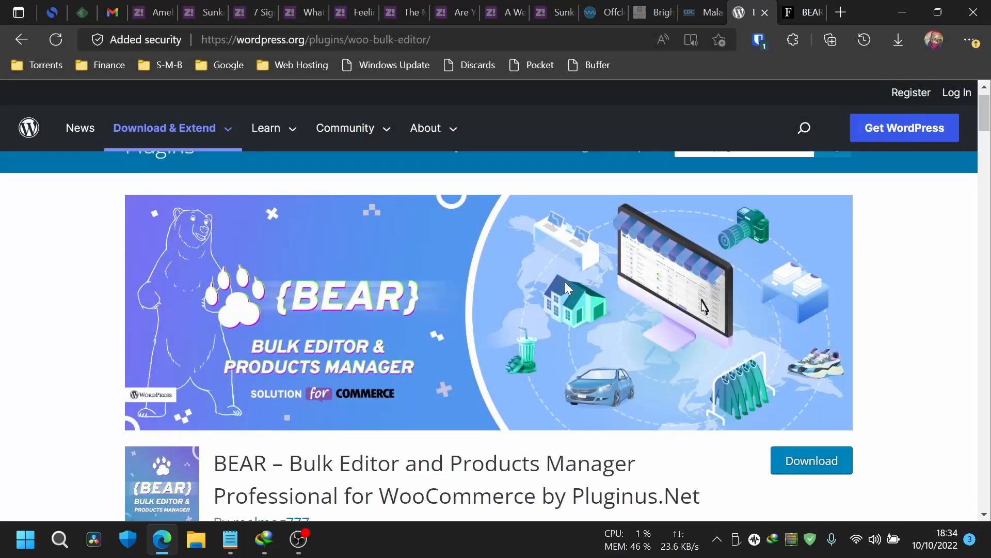
{"action": "scroll", "scroll_direction": "down", "scroll_amount": 3}
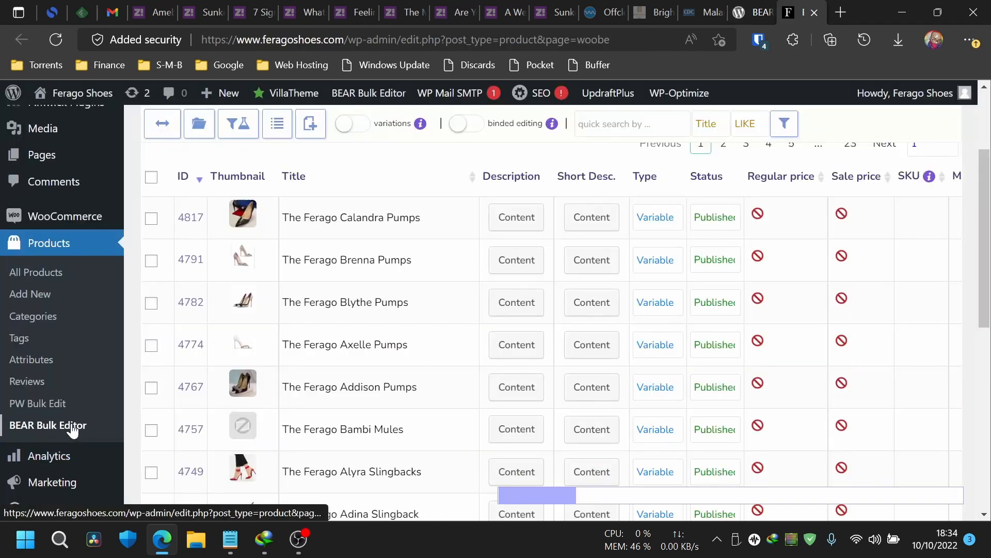
{"action": "left_click", "coordinate": [48, 425]}
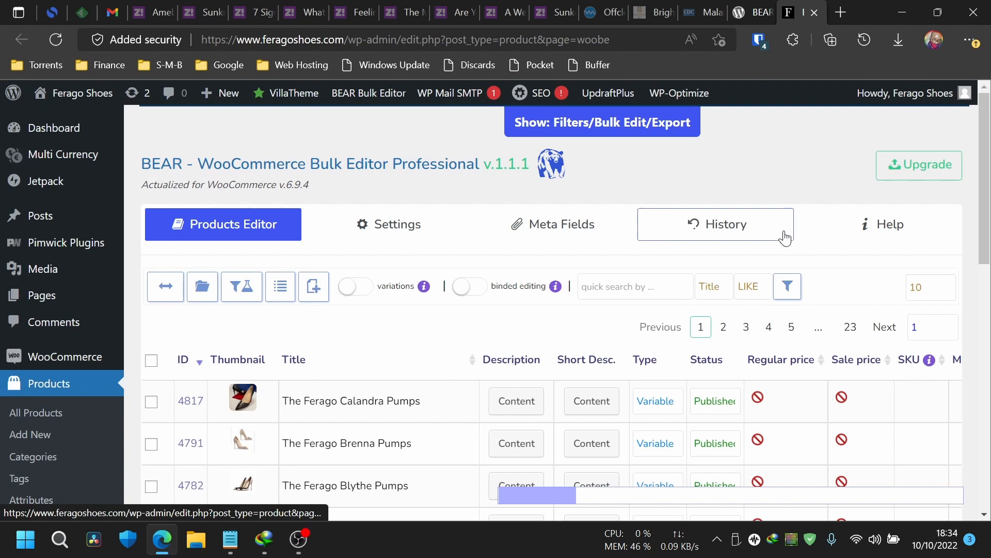
{"action": "left_click", "coordinate": [396, 224]}
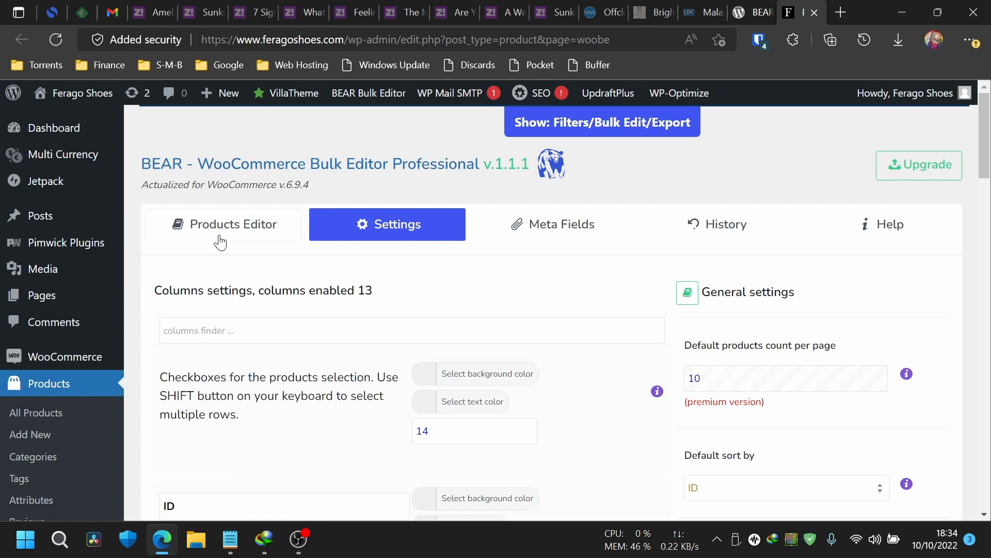
{"action": "left_click", "coordinate": [222, 224]}
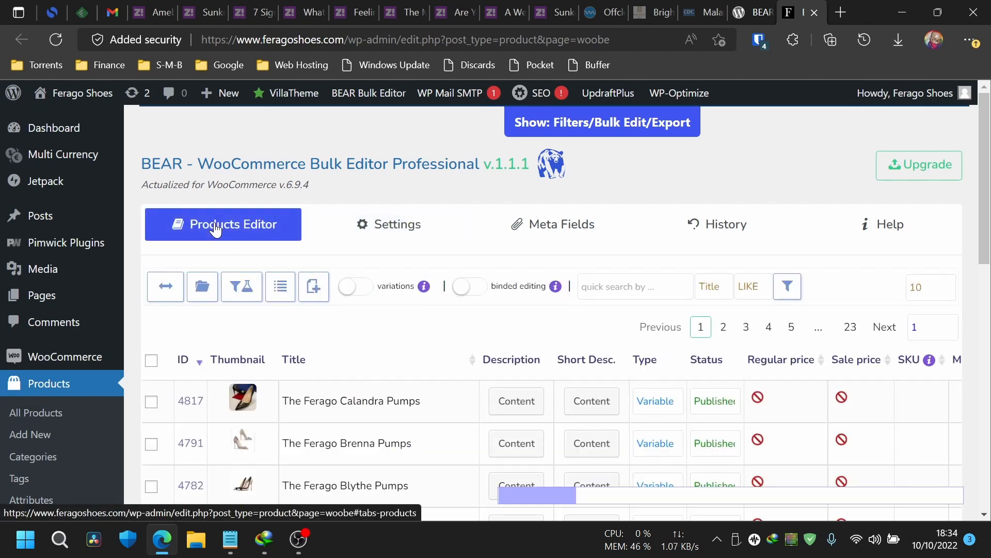
{"action": "scroll", "scroll_direction": "down", "scroll_amount": 3}
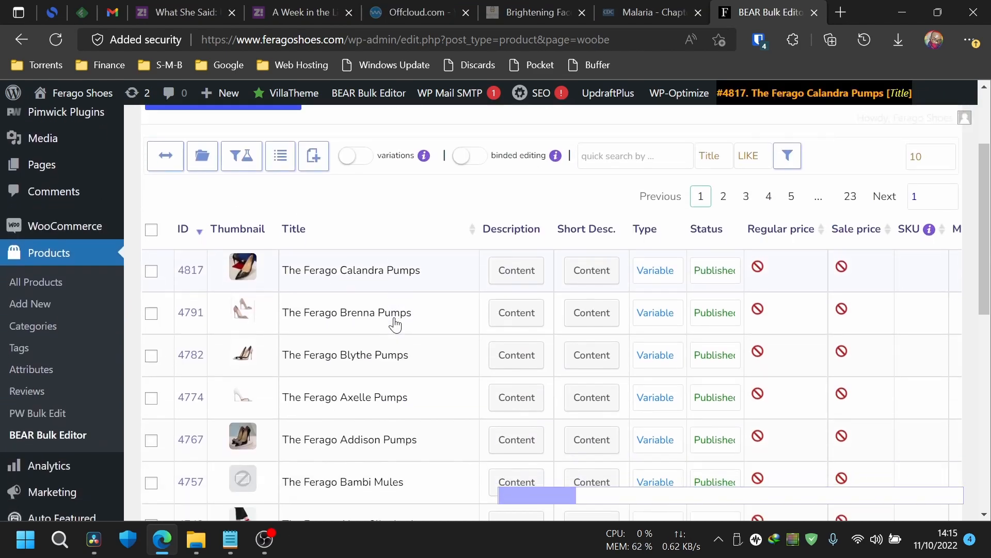
{"action": "scroll", "scroll_direction": "down", "scroll_amount": 3}
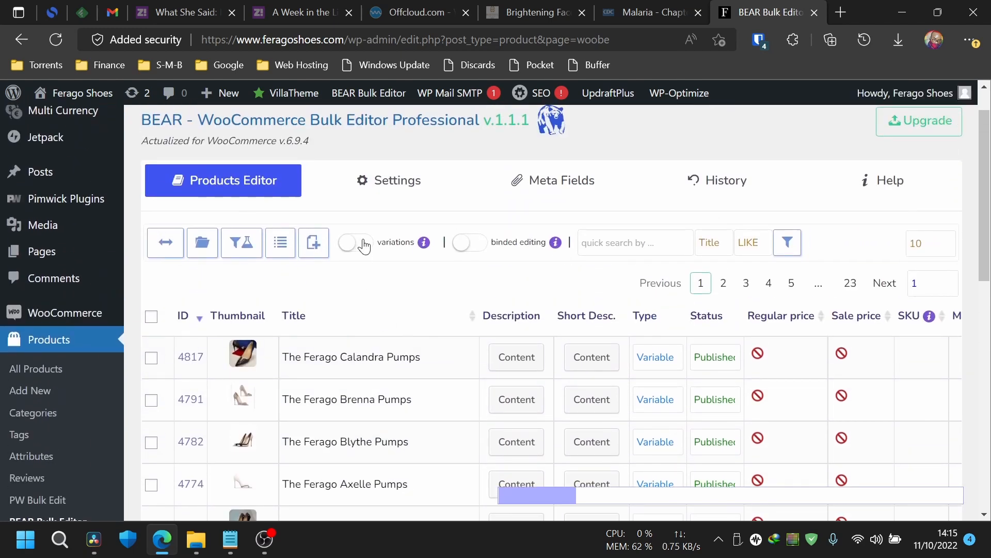
- List variations under their products, check all 41 rows and reveal the Filters/Bulk Edit/Export panel
{"action": "left_click", "coordinate": [354, 242]}
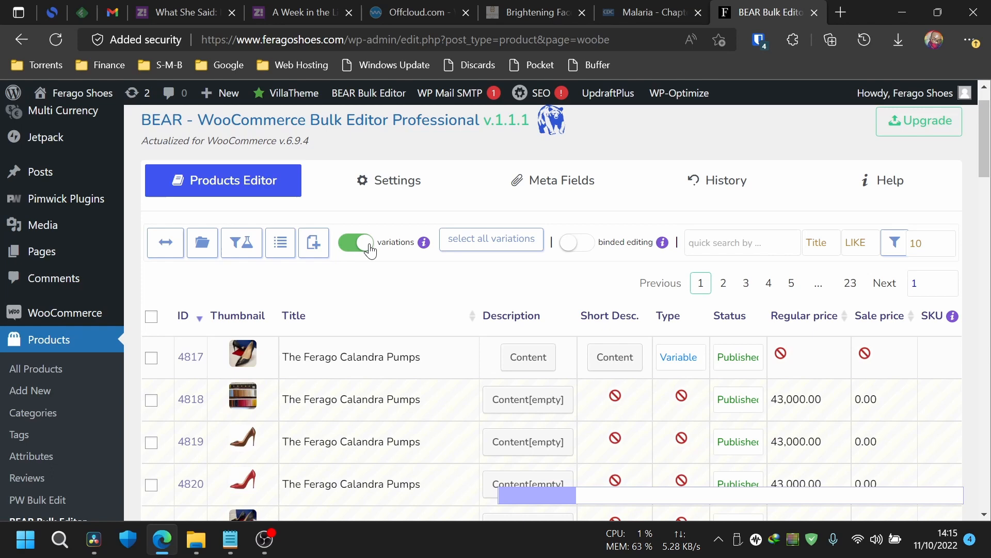
{"action": "left_click", "coordinate": [151, 316]}
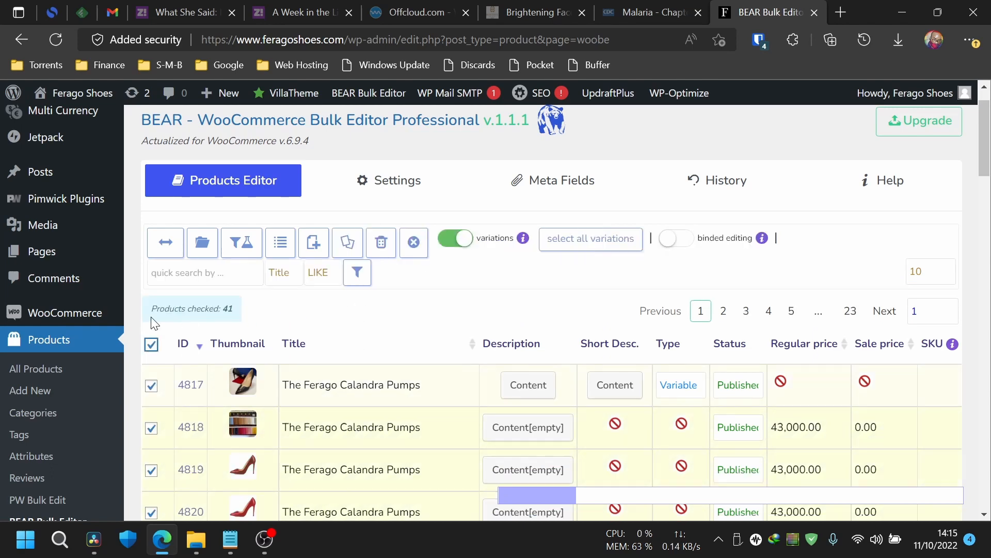
{"action": "mouse_move", "coordinate": [338, 318]}
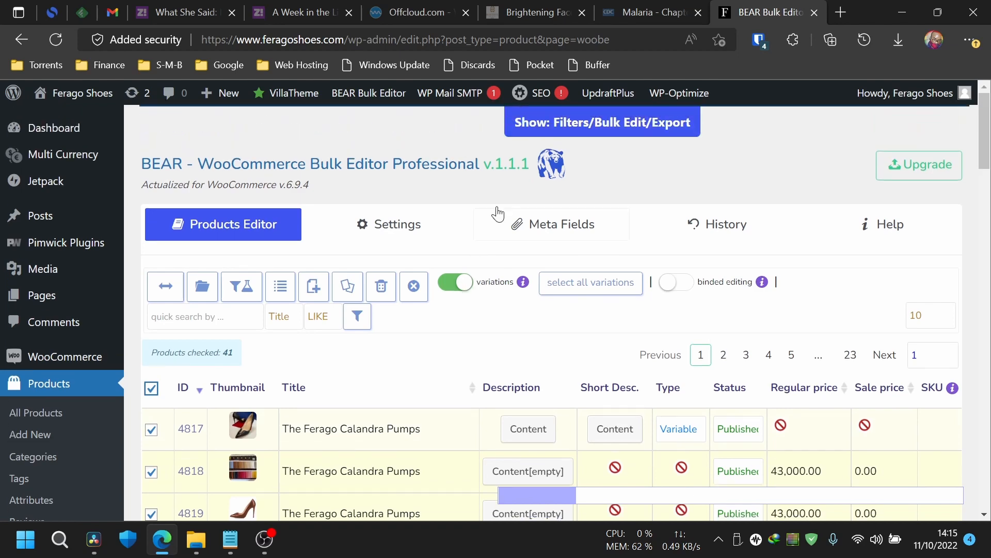
{"action": "left_click", "coordinate": [602, 122]}
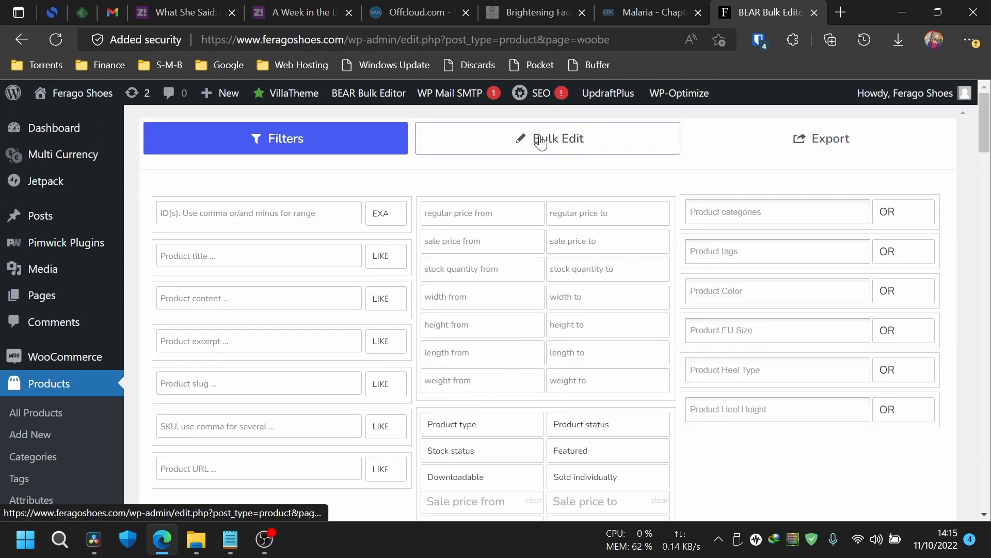
- Configure Bulk Edit with sale price 20 in 'regular price minus %' mode and run Do Bulk Edit
{"action": "left_click", "coordinate": [547, 138]}
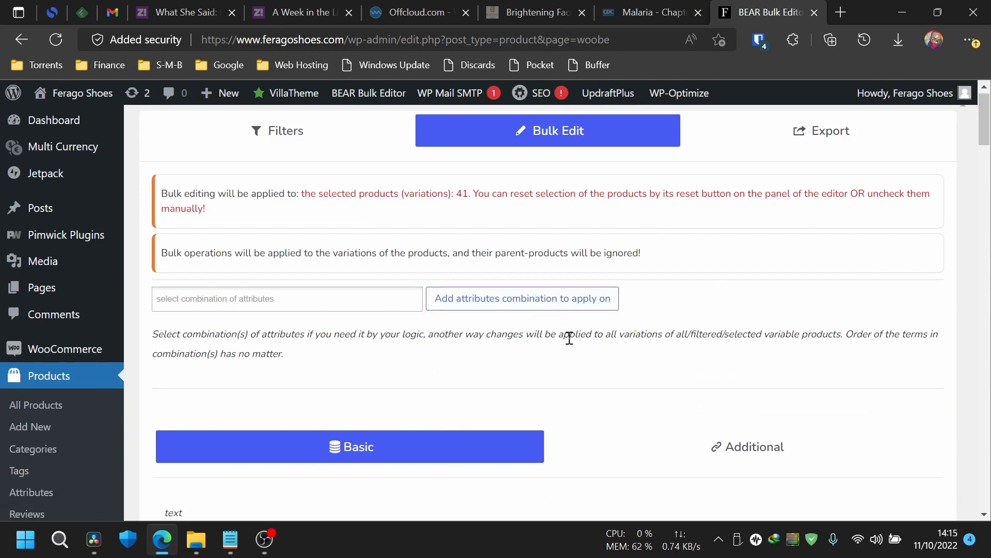
{"action": "scroll", "scroll_direction": "down", "scroll_amount": 3}
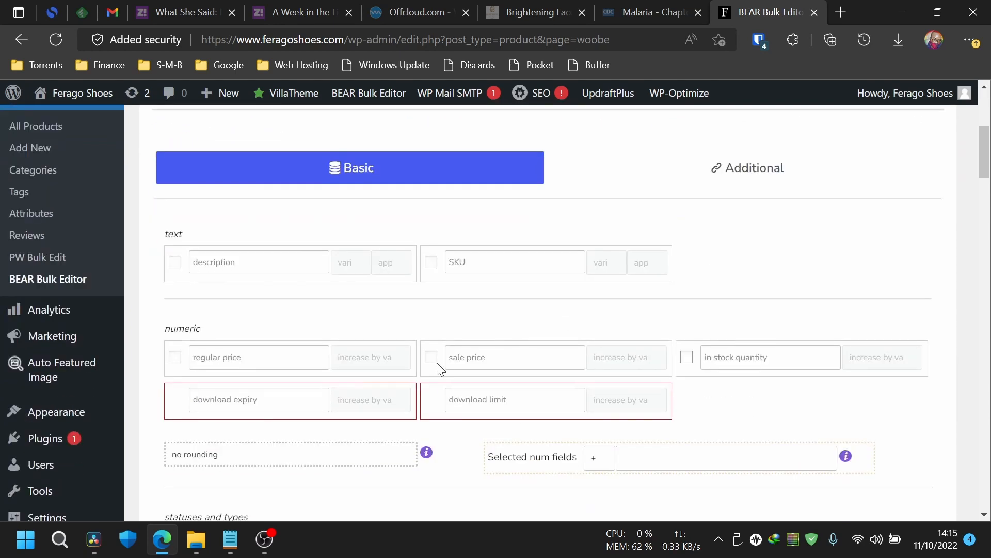
{"action": "left_click", "coordinate": [431, 357]}
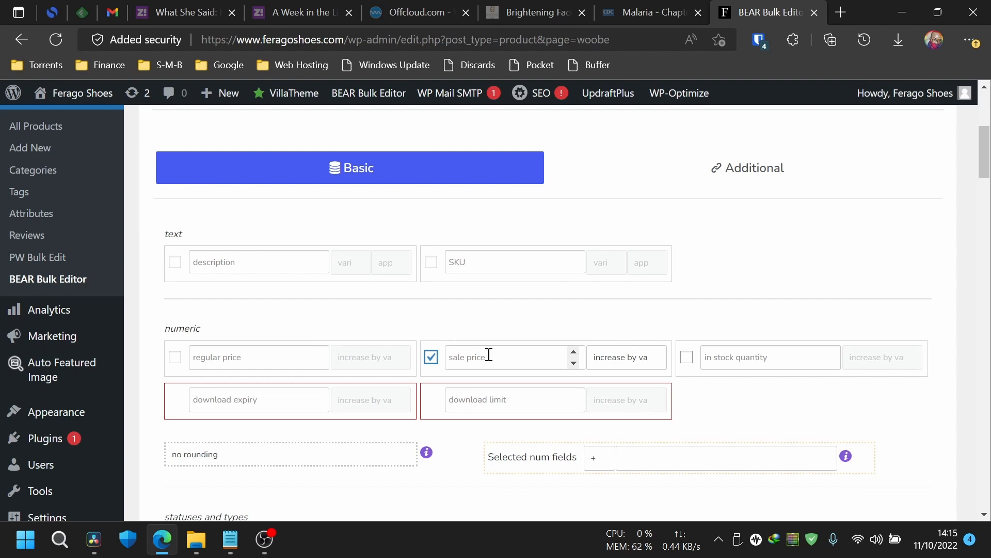
{"action": "type", "text": "20"}
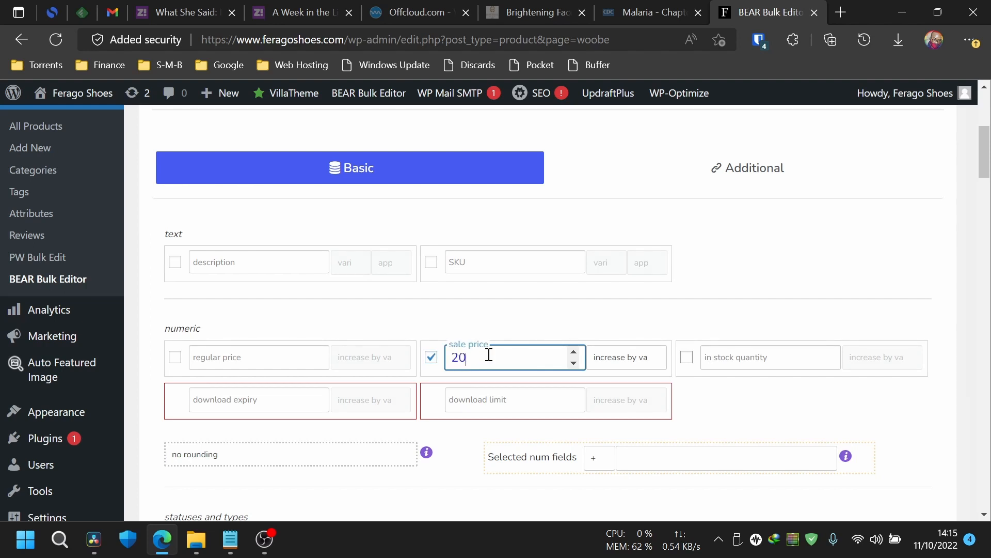
{"action": "left_click", "coordinate": [625, 357]}
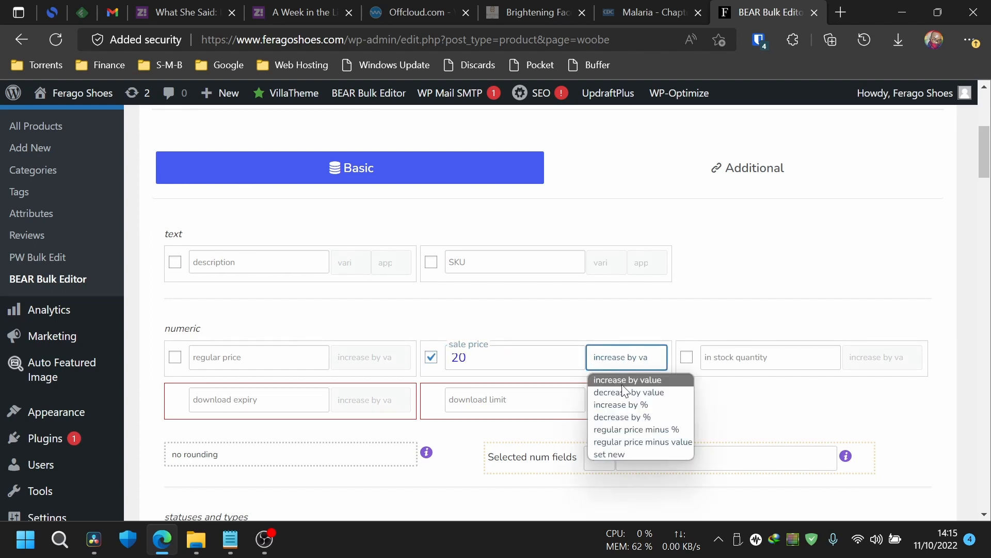
{"action": "left_click", "coordinate": [636, 428]}
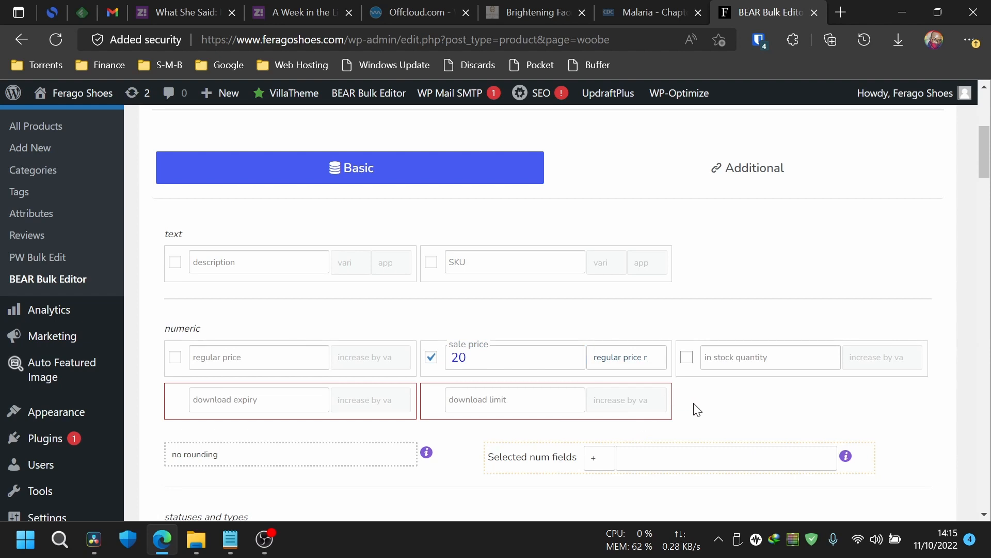
{"action": "scroll", "scroll_direction": "down", "scroll_amount": 3}
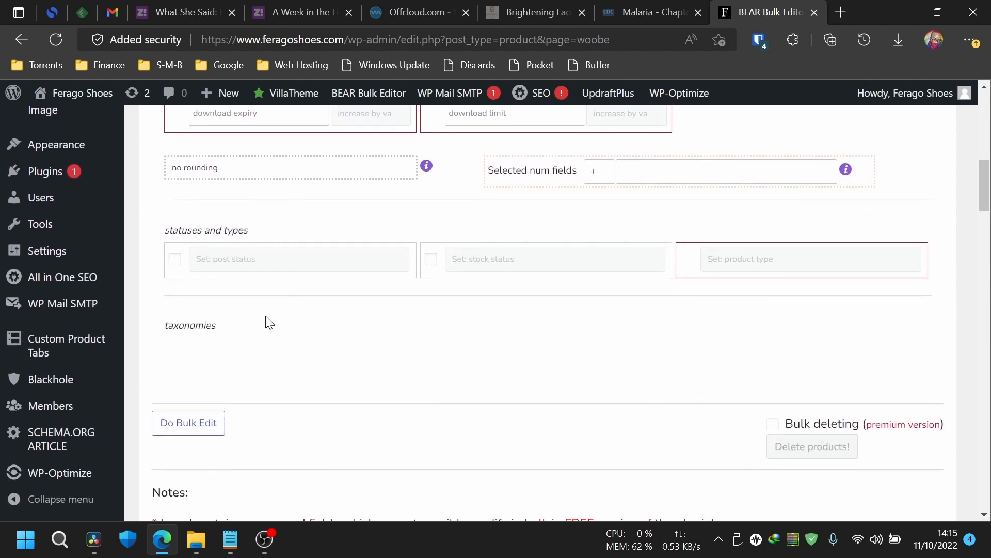
{"action": "left_click", "coordinate": [188, 424]}
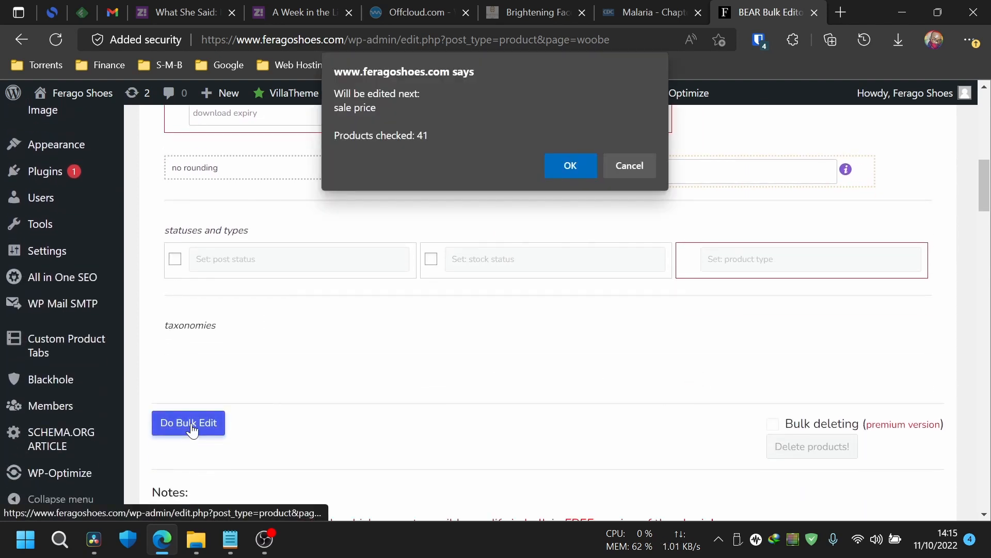
- Confirm the edit for 41 products, close the panel and view the Calandra Pumps page showing 34,400 sale prices
{"action": "left_click", "coordinate": [570, 165]}
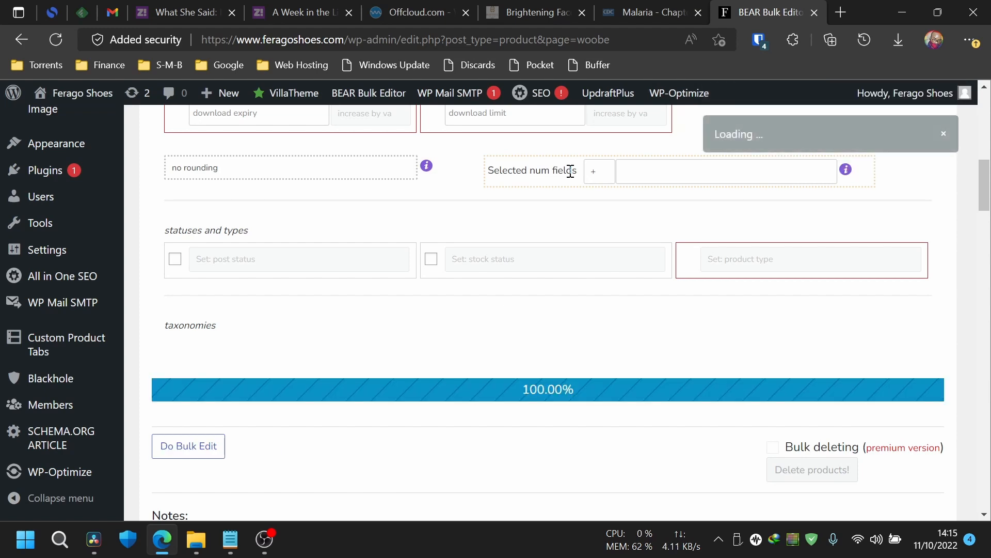
{"action": "scroll", "scroll_direction": "down", "scroll_amount": 3}
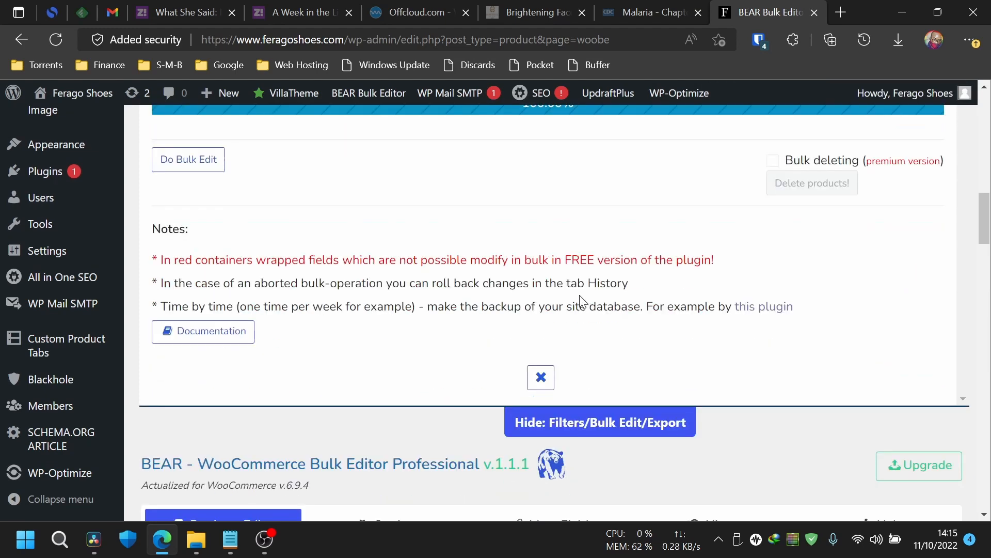
{"action": "left_click", "coordinate": [600, 422]}
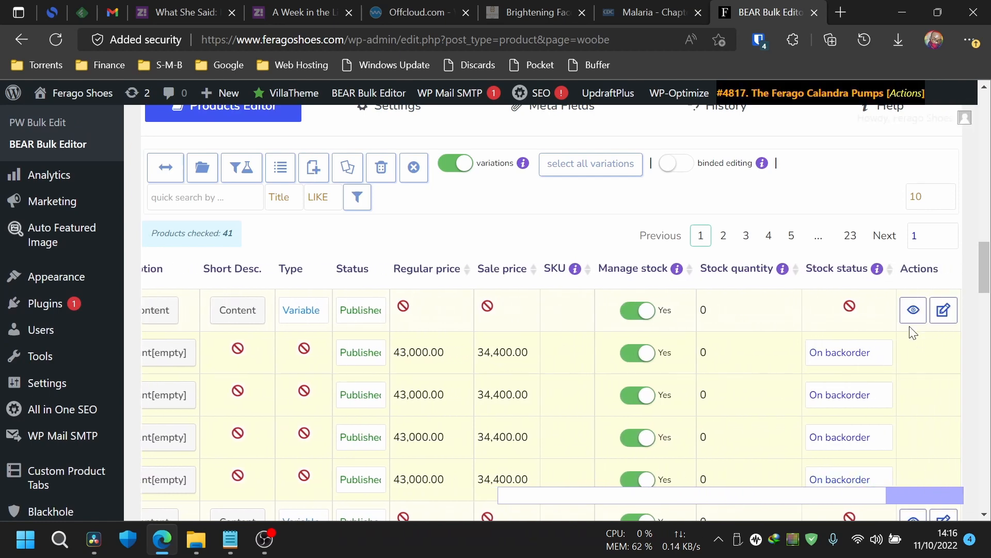
{"action": "left_click", "coordinate": [913, 310]}
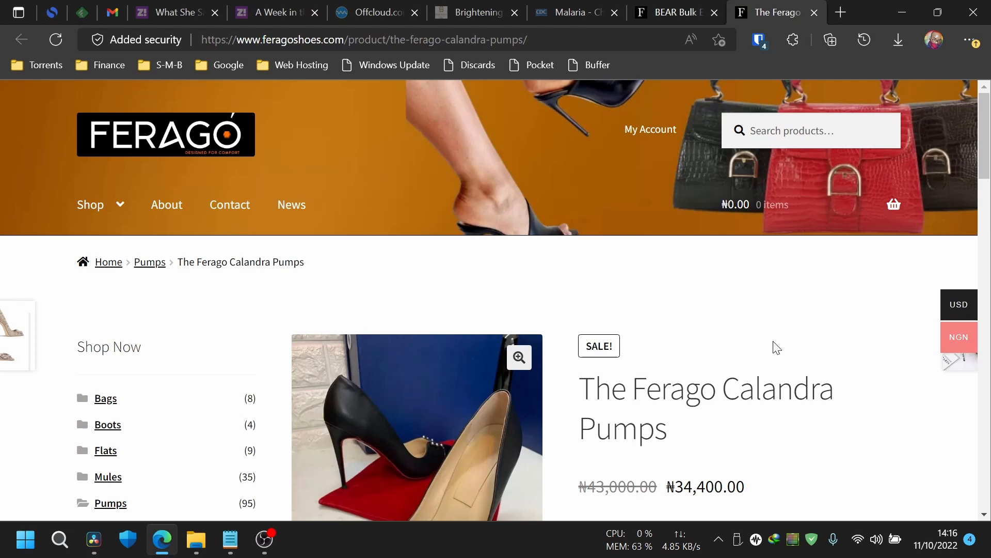
- Inspect the storefront's ₦43,000 struck through to ₦34,400, then return to the BEAR tab
{"action": "scroll", "scroll_direction": "down", "scroll_amount": 3}
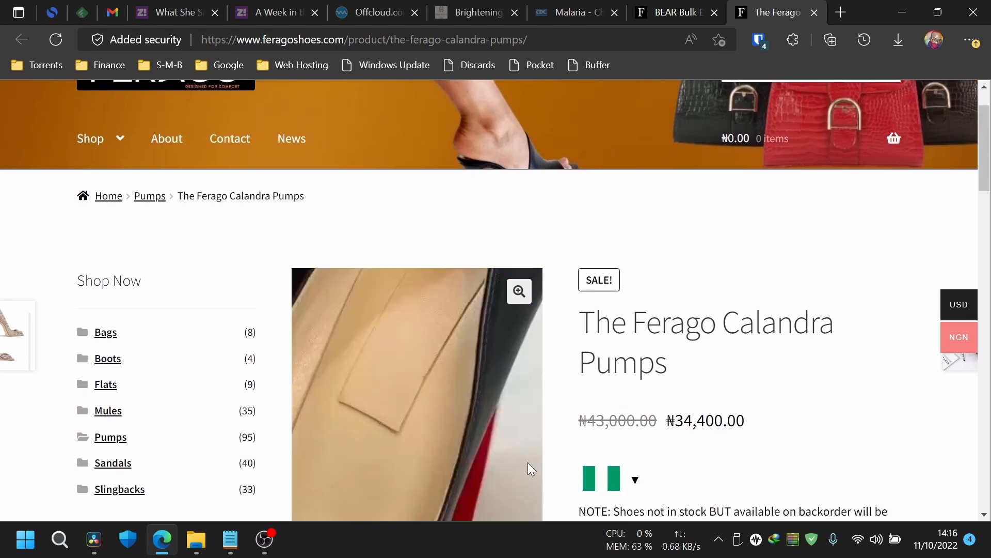
{"action": "left_click", "coordinate": [673, 12]}
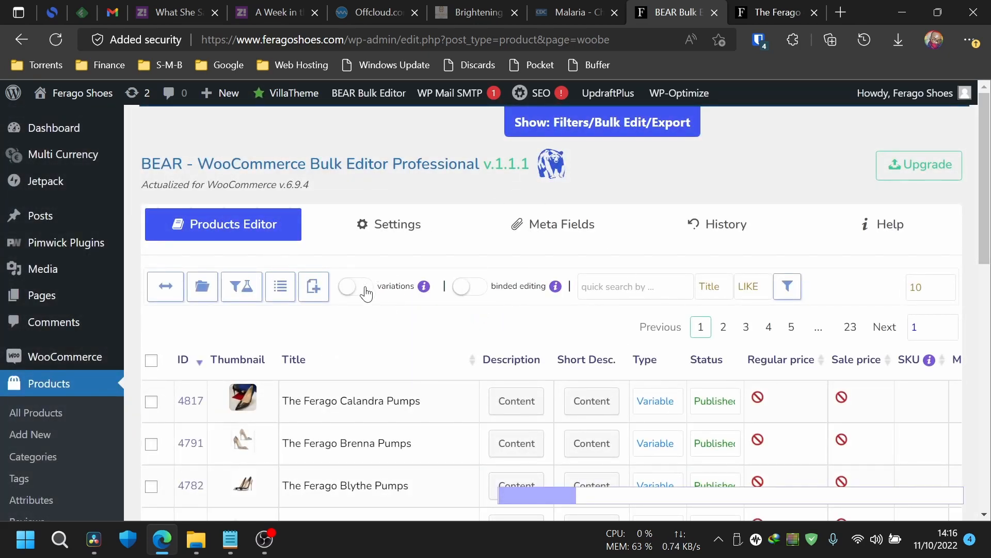
- List variations again and prepare a blank 'set new' sale price bulk edit
{"action": "left_click", "coordinate": [354, 286]}
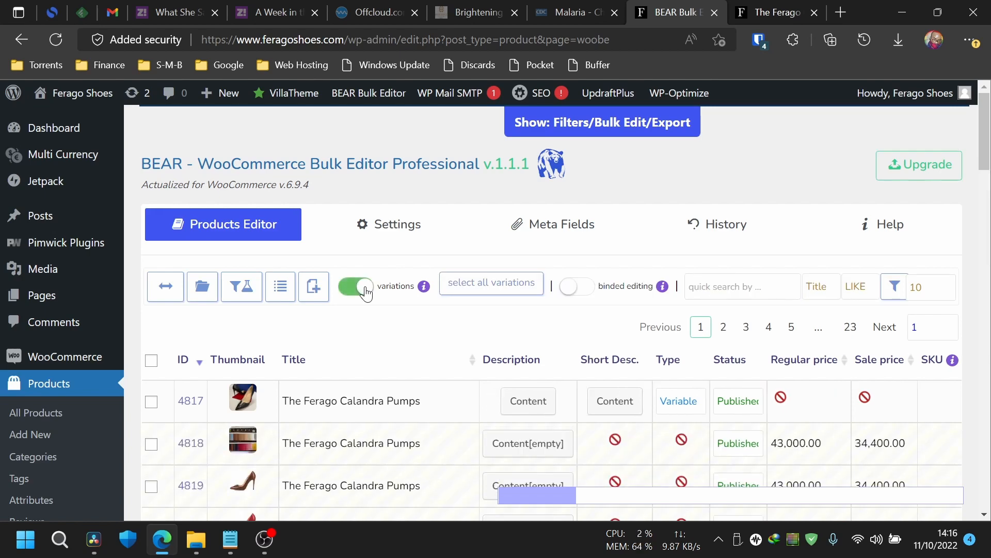
{"action": "scroll", "scroll_direction": "down", "scroll_amount": 3}
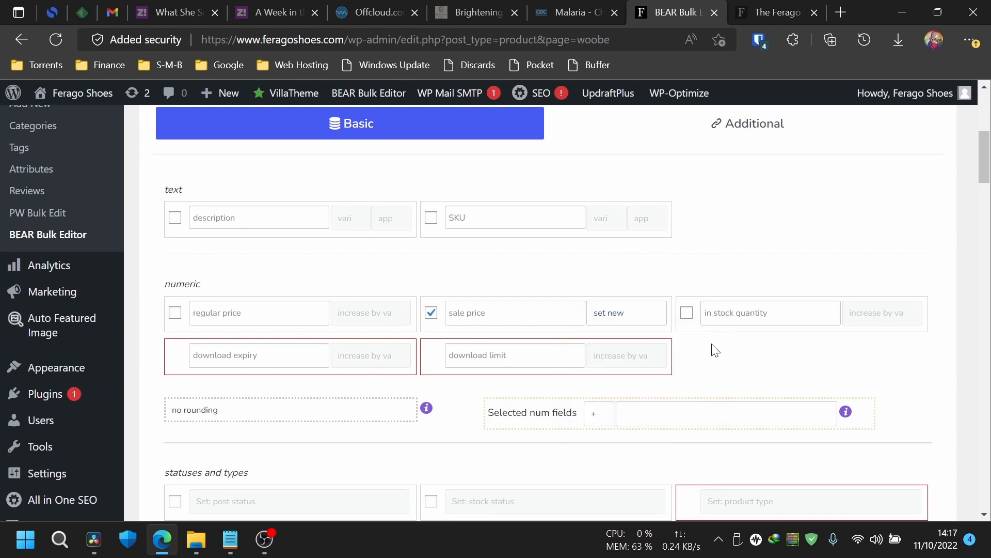
{"action": "scroll", "scroll_direction": "down", "scroll_amount": 3}
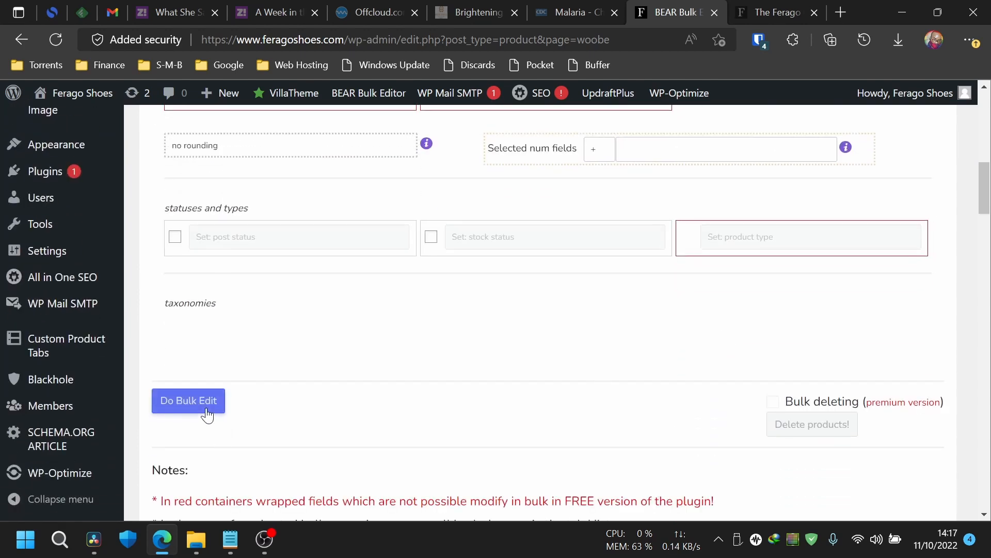
- Run Do Bulk Edit so the variations show 0.00 sale prices beside 43,000.00 regular prices
{"action": "left_click", "coordinate": [188, 401]}
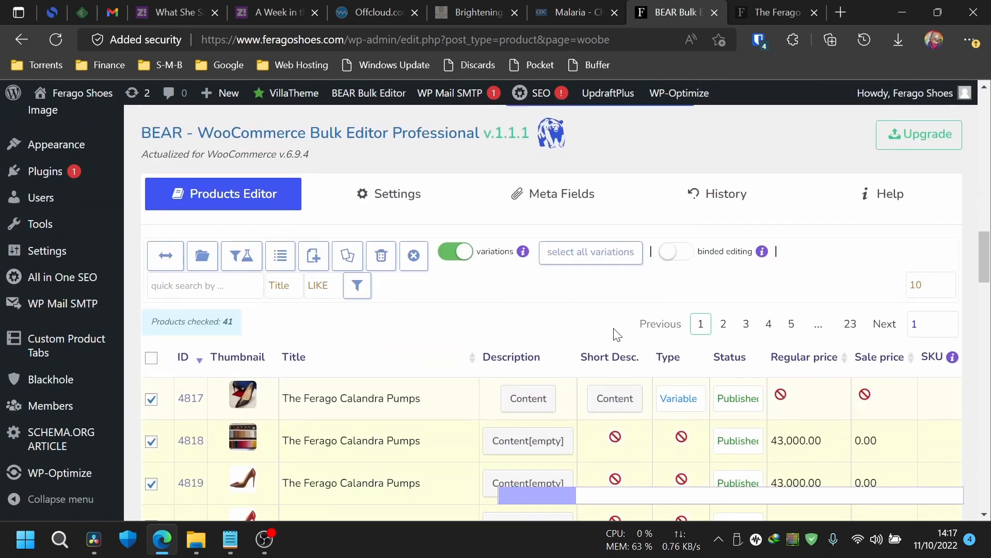
{"action": "scroll", "scroll_direction": "down", "scroll_amount": 3}
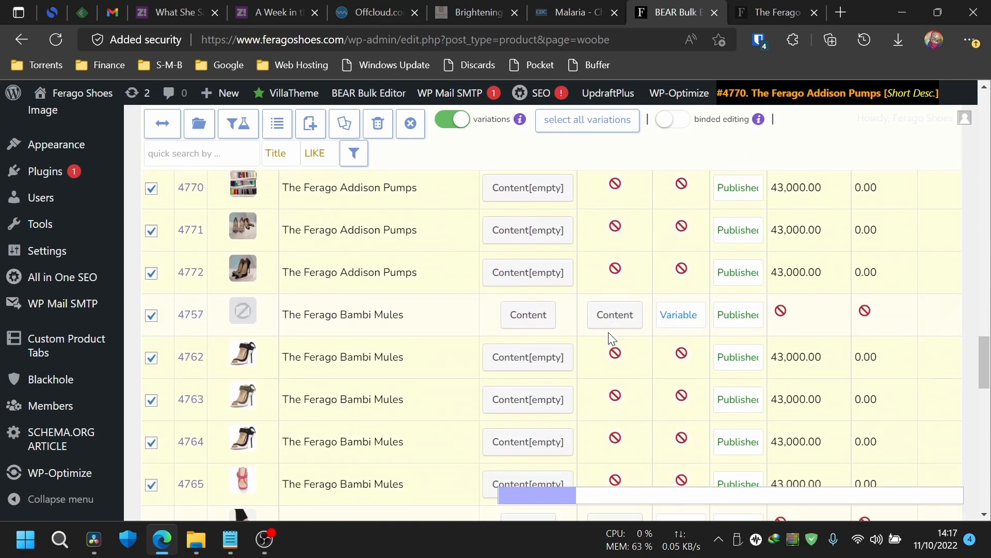